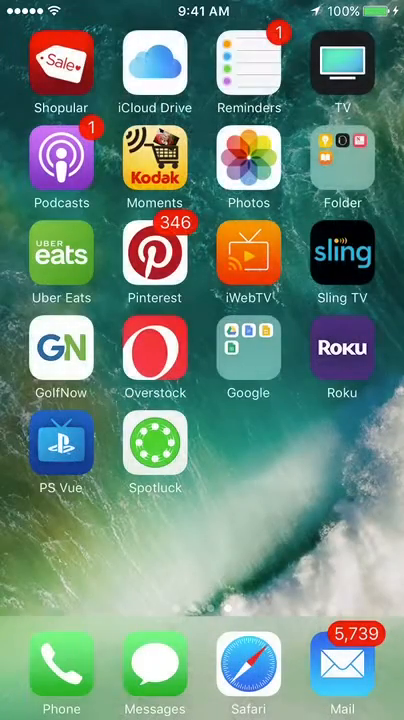
Launch Google Drive from the Google apps folder on the Home Screen.
left_click(248, 360)
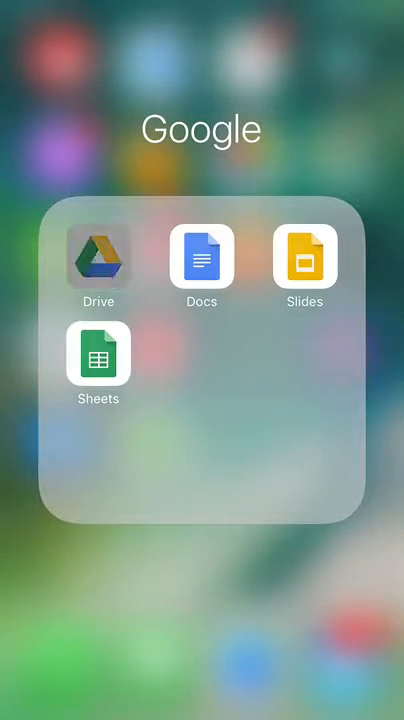
left_click(98, 256)
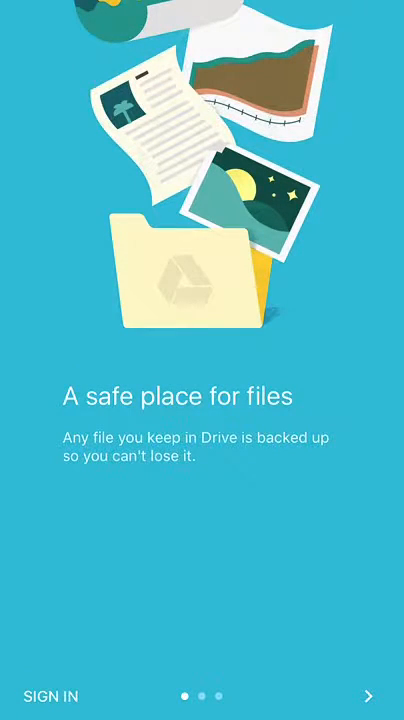
left_click(48, 696)
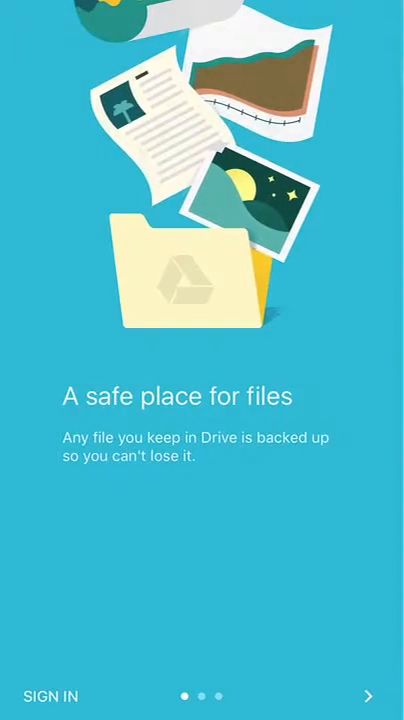
Sign in past the welcome screens to My Drive and start a new Google Doc.
left_click(48, 696)
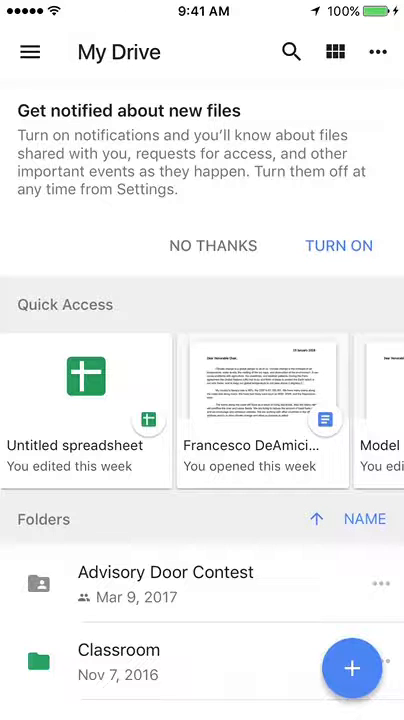
left_click(352, 668)
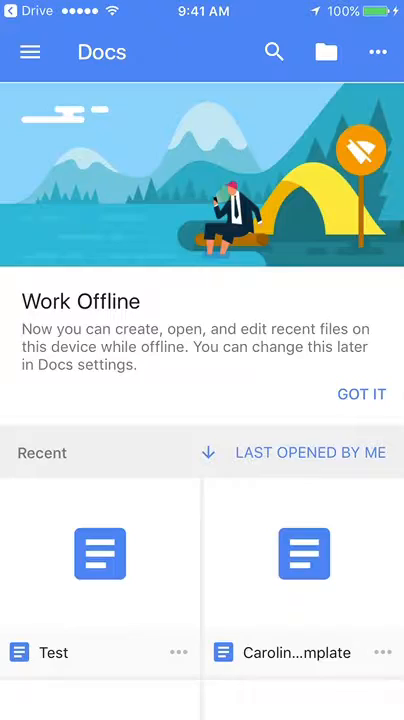
Create a new Google Docs document named 'Test', replacing the default name.
left_click(352, 434)
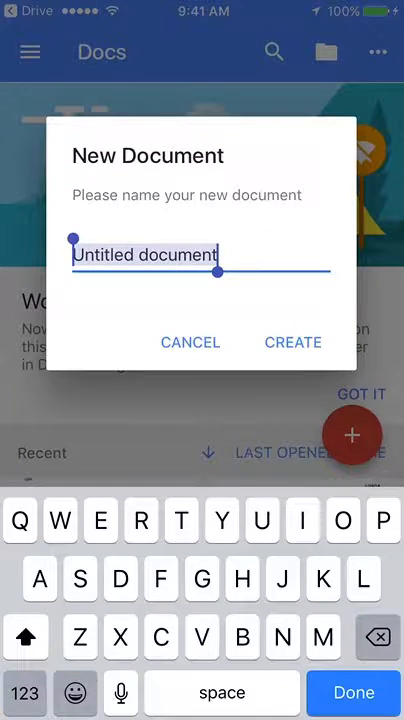
key("backspace")
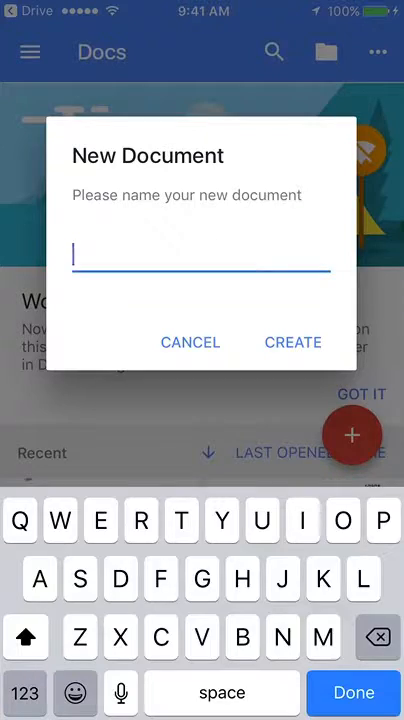
type("Test")
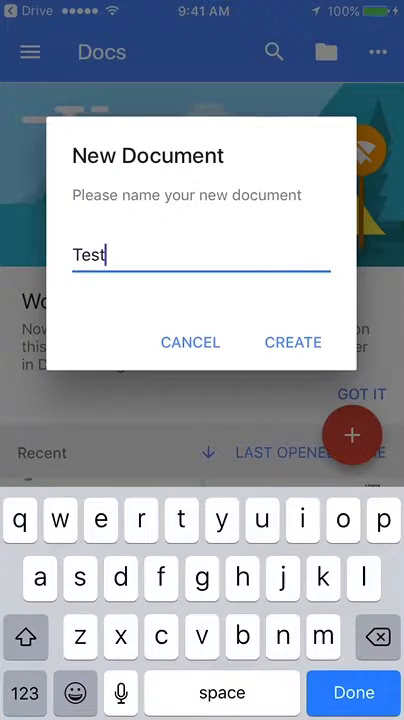
left_click(292, 342)
type("T")
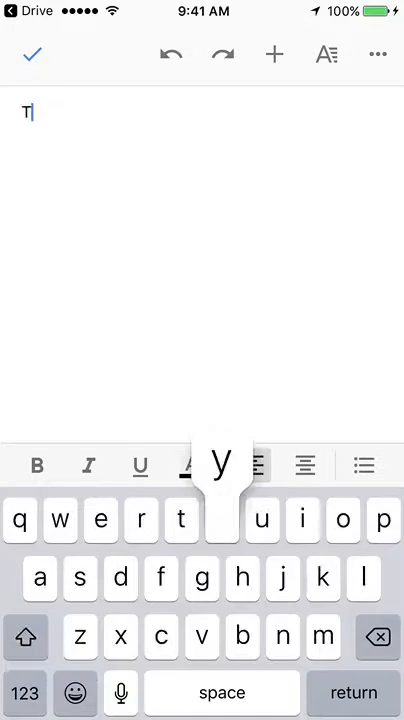
Enter the word 'Typing' in the Test document and leave it back to My Drive.
type("yping")
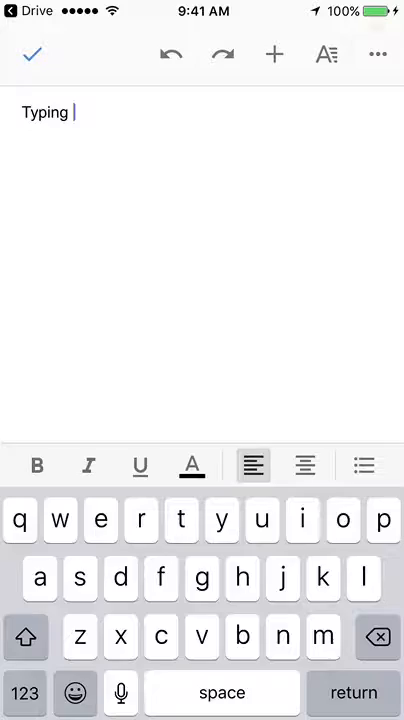
left_click(376, 54)
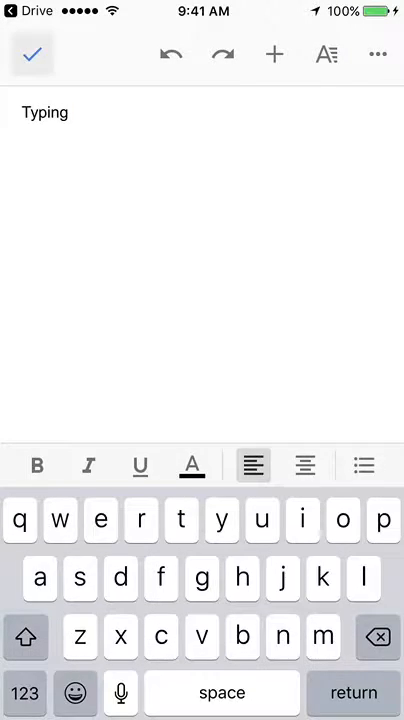
left_click(32, 52)
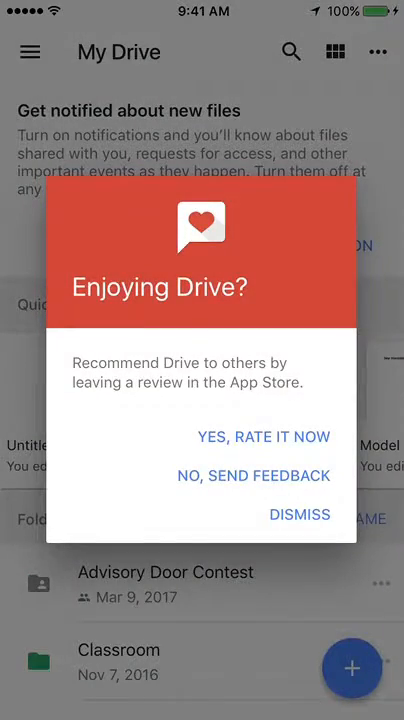
Dismiss the 'Enjoying Drive?' prompt and start a new Google Sheets spreadsheet.
left_click(300, 514)
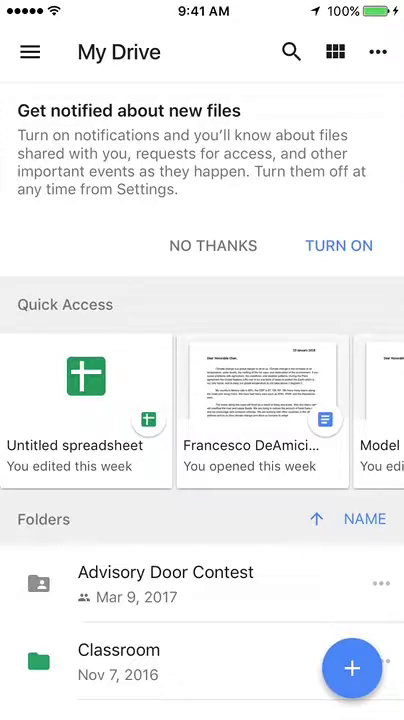
left_click(352, 668)
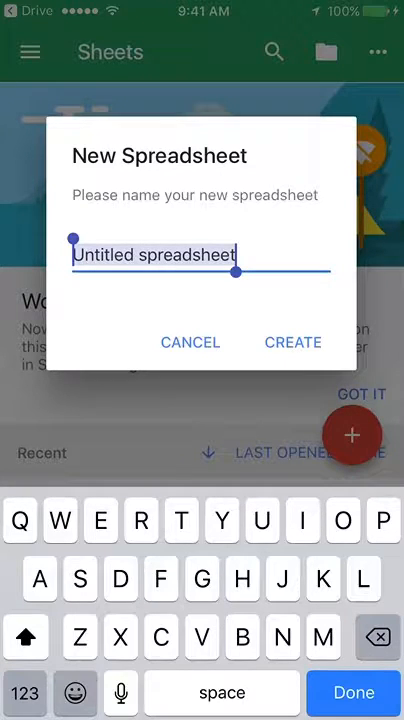
Name the new spreadsheet 'Tes' and create it.
type("Tes")
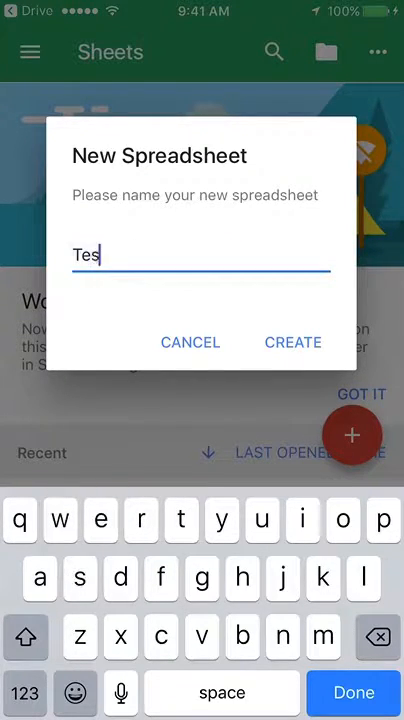
left_click(292, 342)
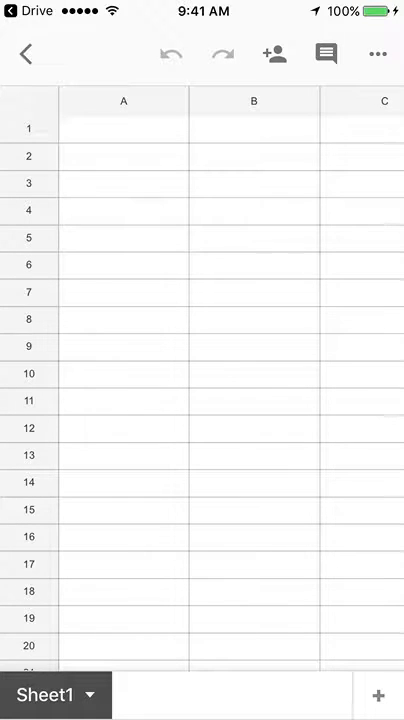
View the spreadsheet's add-people sharing screen, then return to My Drive.
left_click(376, 54)
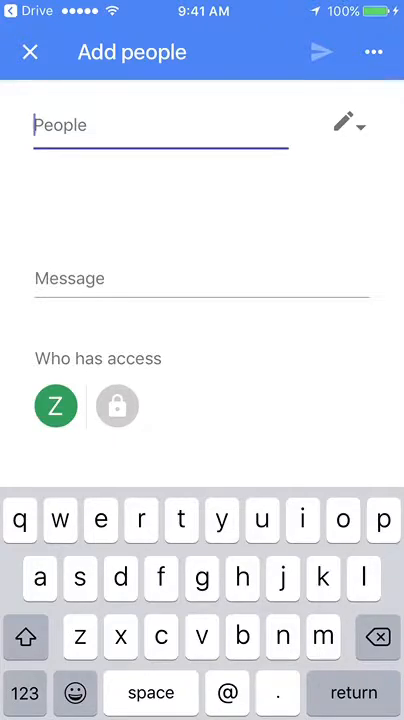
left_click(30, 52)
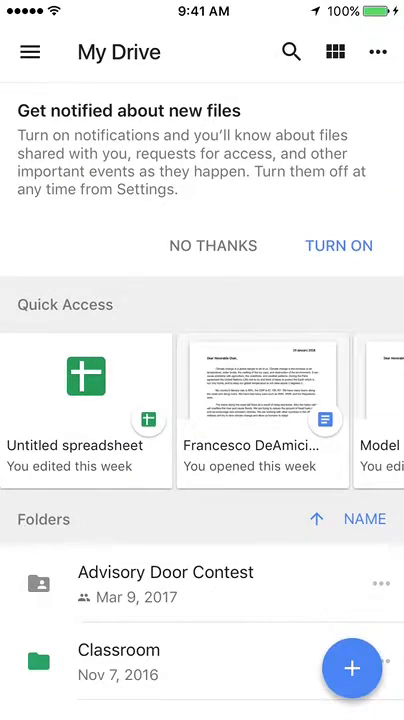
Start a new Google Slides presentation from My Drive.
left_click(352, 668)
type("Te")
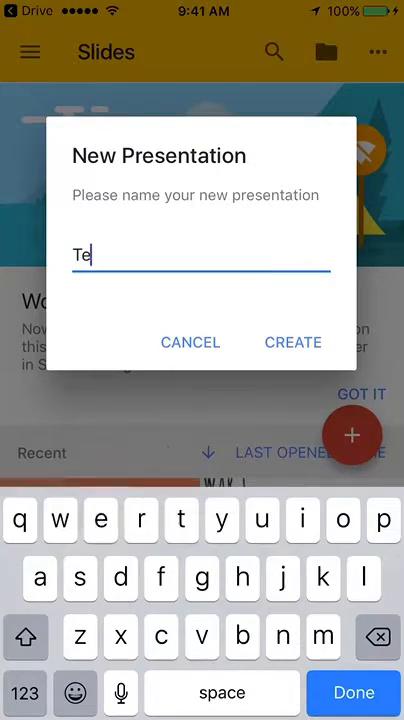
Create the named presentation and load its blank title slide.
left_click(292, 342)
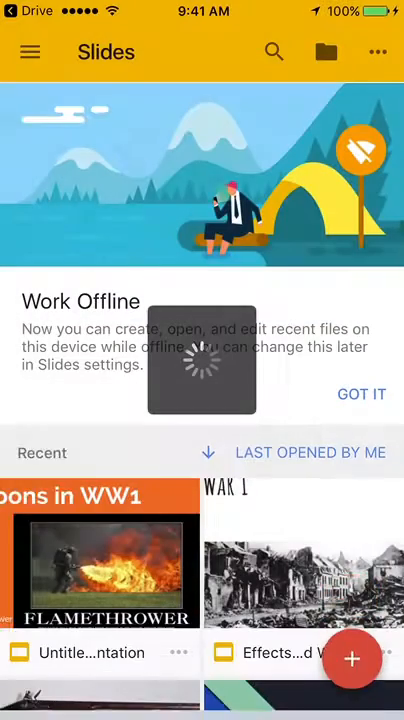
left_click(352, 658)
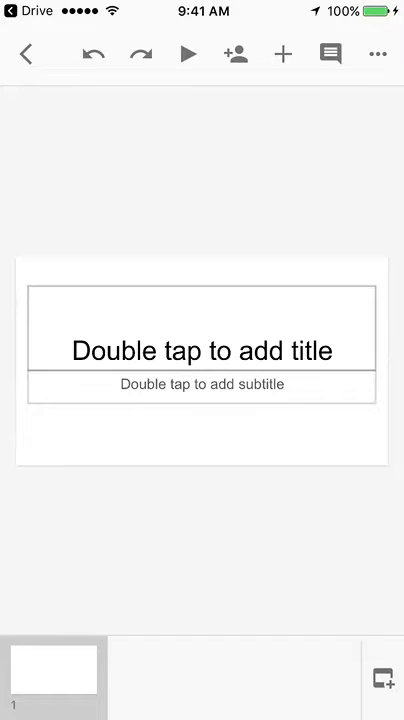
Return to My Drive, scroll through the folders grid, and show the side menu.
left_click(24, 54)
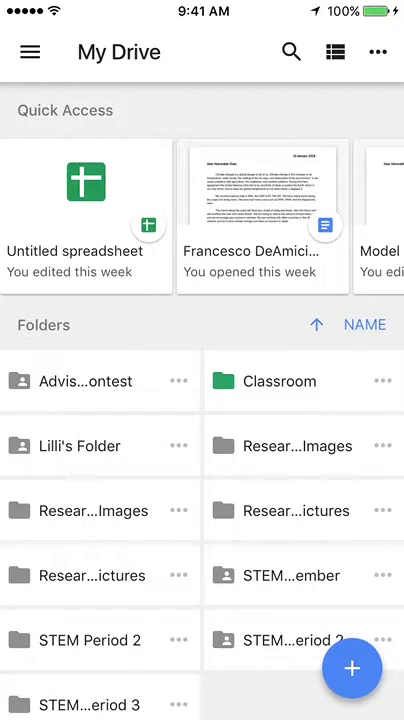
scroll("down", 3)
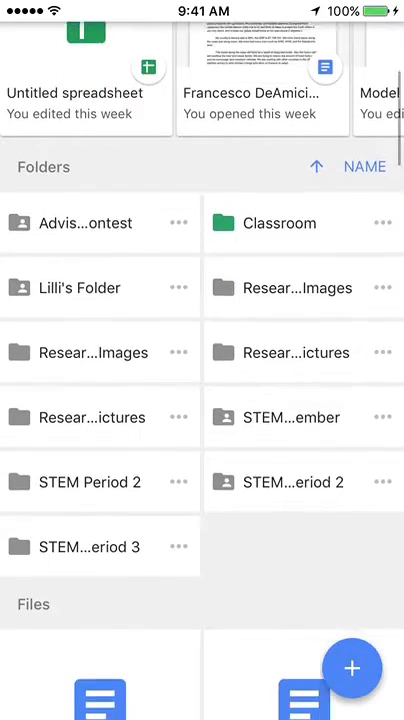
scroll("down", 3)
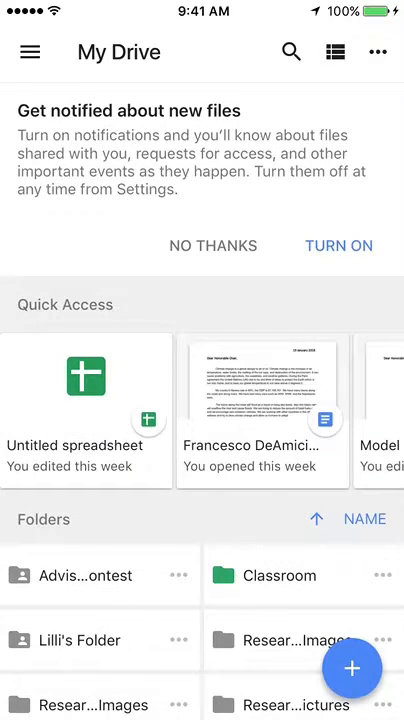
left_click(30, 52)
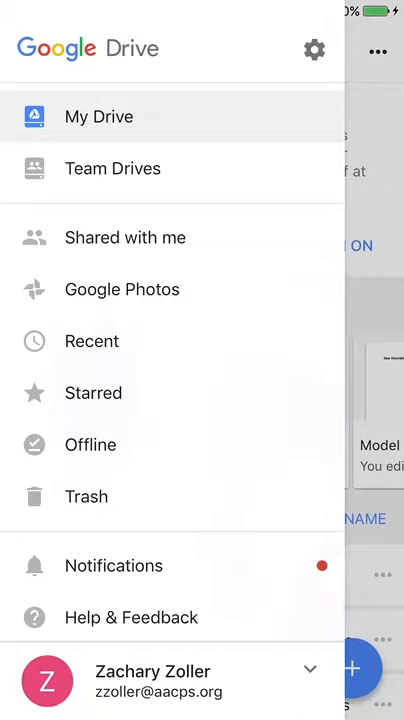